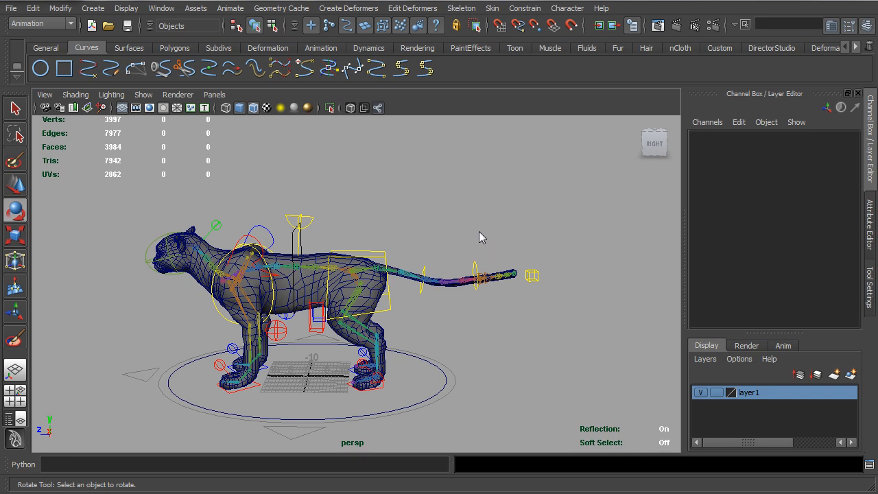
mouse_move(274, 258)
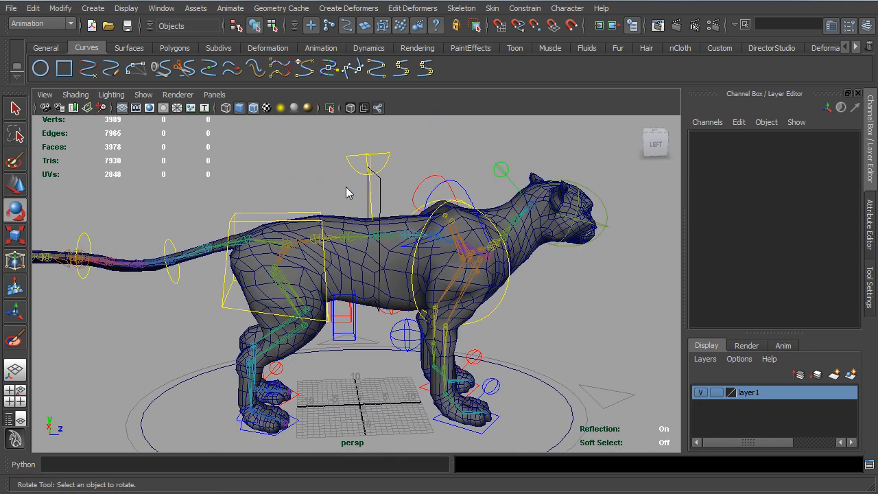
Step: Select the cat's CENTER_OF_GRAVITY control above the body from the left-side view
left_click(367, 178)
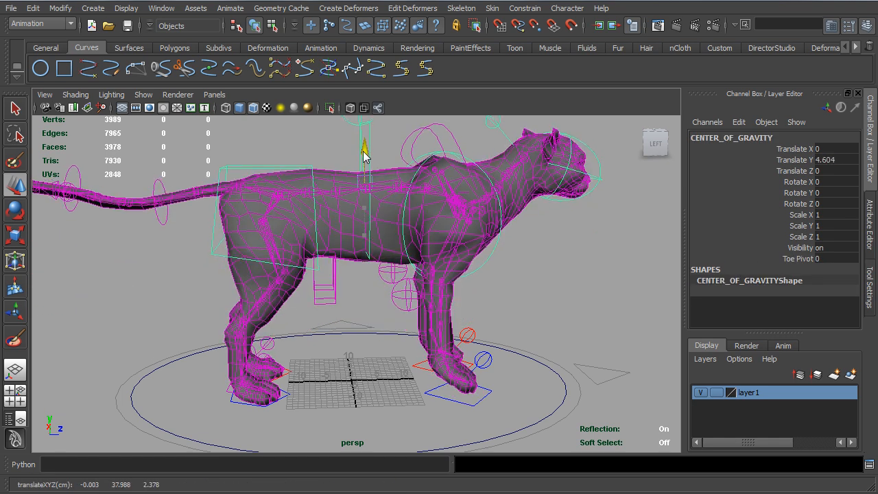
Step: Drag CENTER_OF_GRAVITY down into a crouch and push R_hind_CTRL back along Z
left_click_drag(364, 146, 364, 228)
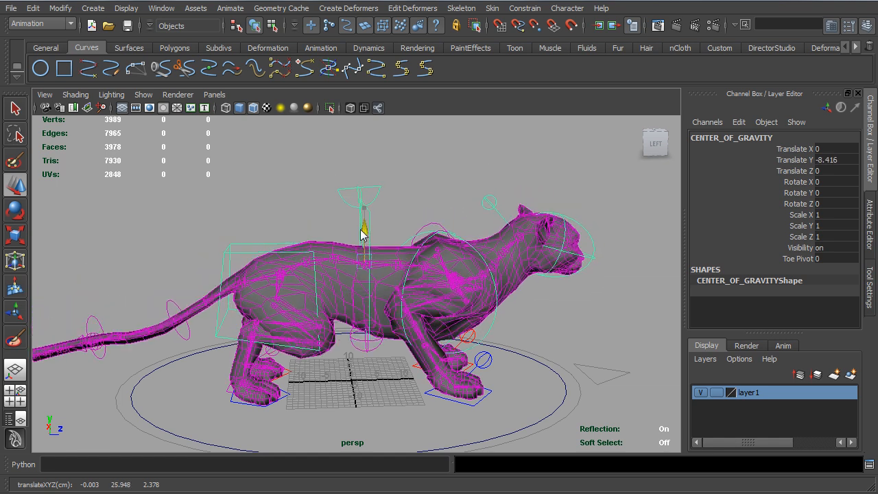
left_click_drag(363, 230, 362, 181)
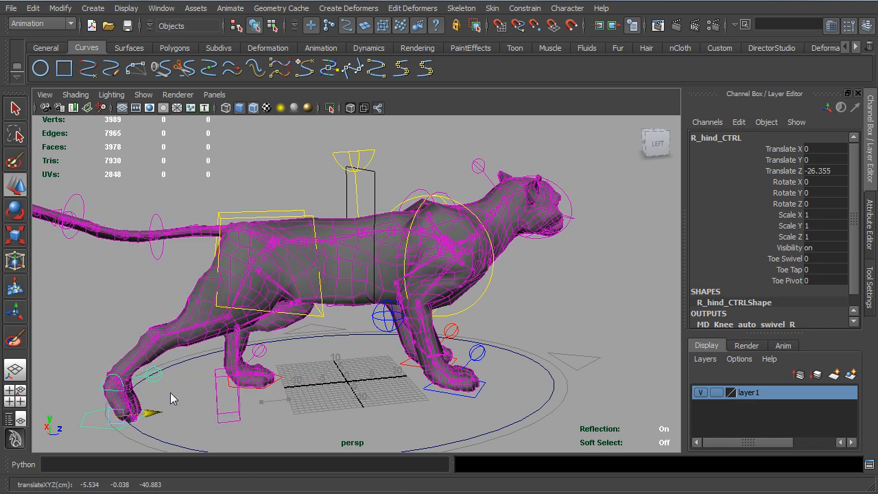
left_click_drag(172, 398, 185, 374)
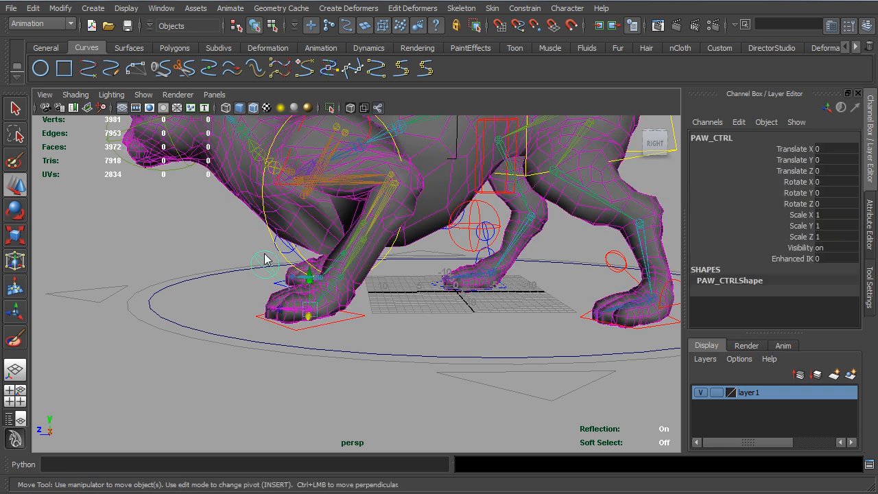
Step: Move Chest_CTRL lower in Y and slide L_Fore_CTRL forward along Z
left_click(793, 258)
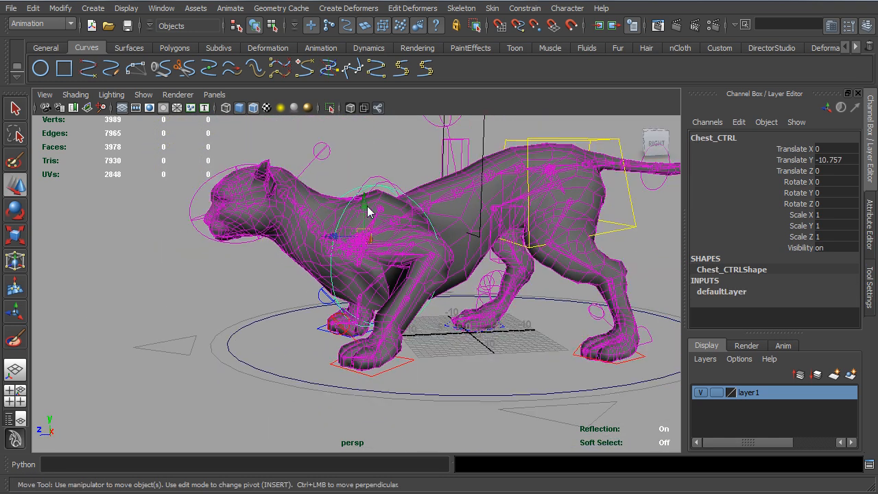
left_click_drag(367, 210, 374, 134)
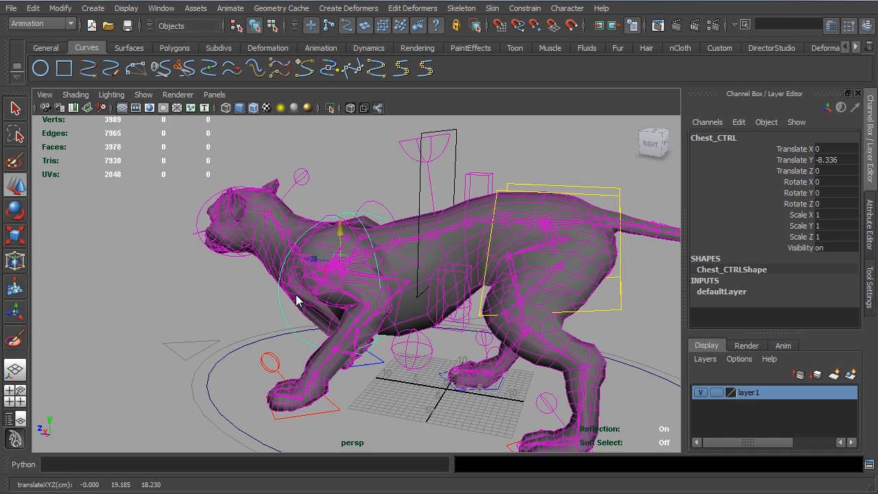
left_click(289, 408)
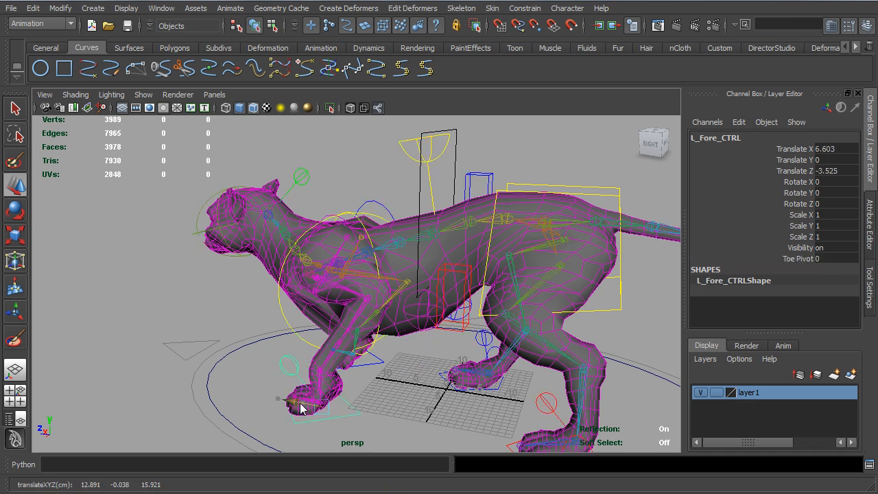
left_click_drag(301, 409, 305, 405)
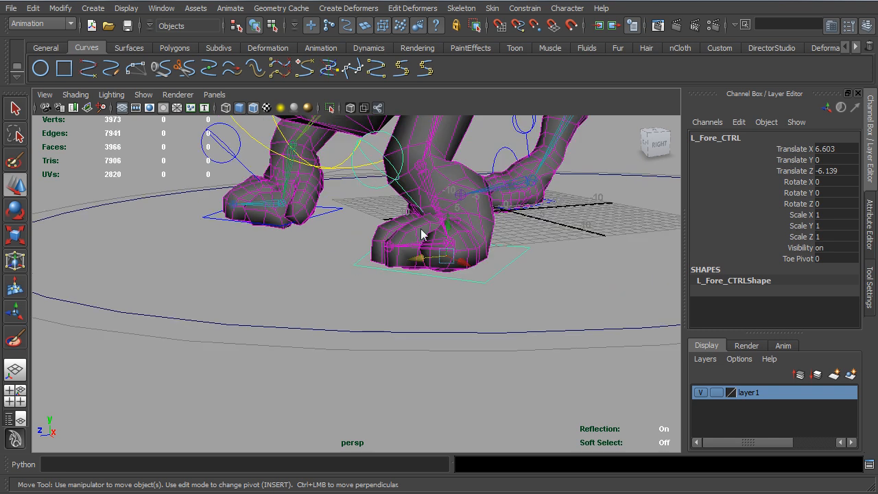
left_click_drag(422, 233, 298, 299)
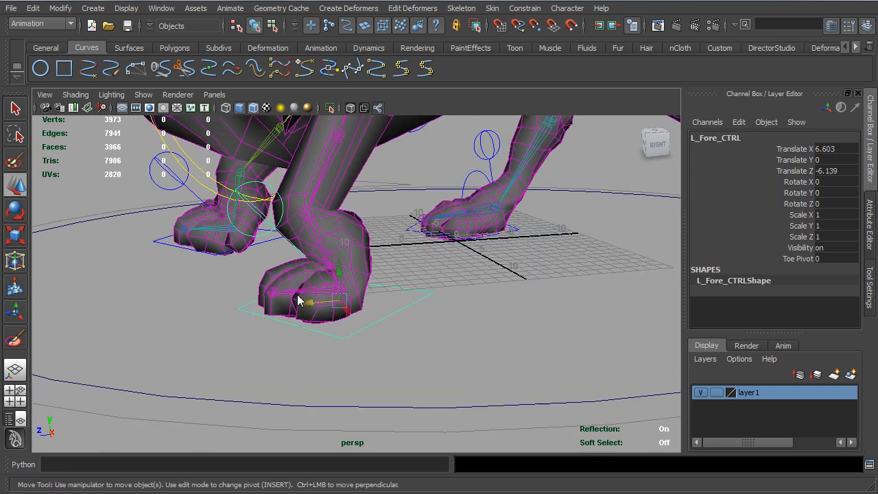
mouse_move(264, 240)
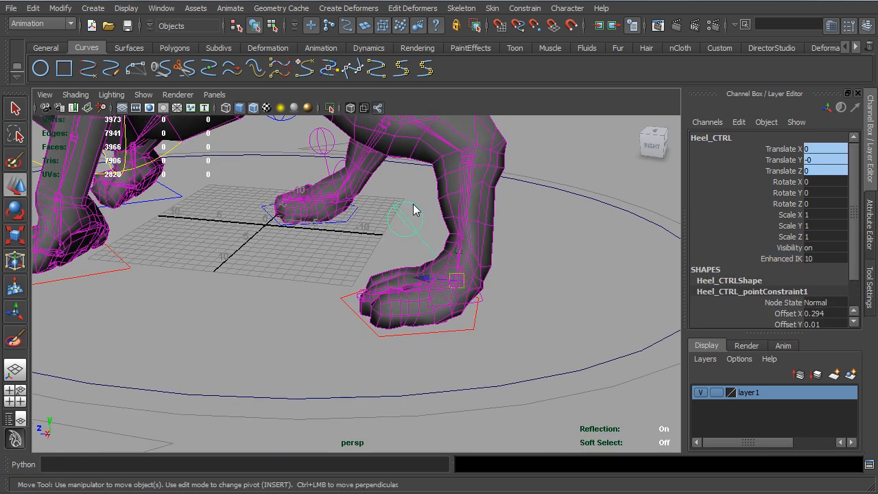
Step: Set Heel_CTRL's Enhanced IK to 0 and start positioning L_hind_CTRL
left_click(781, 258)
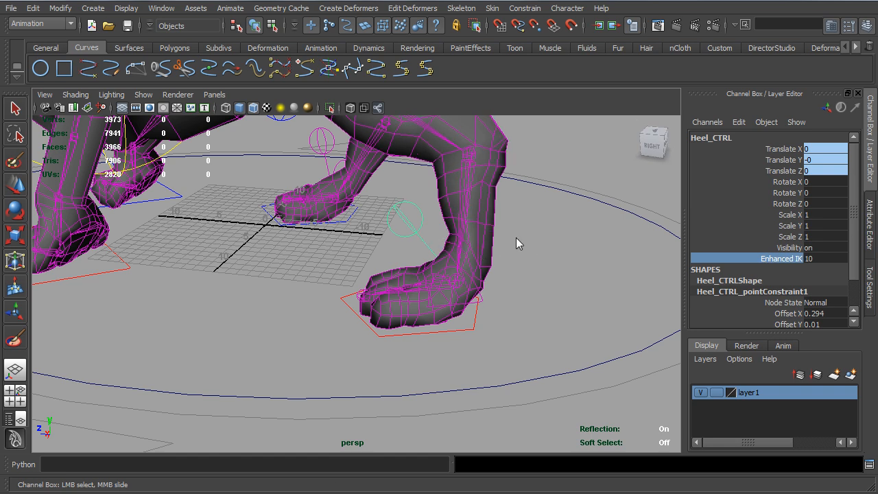
left_click_drag(518, 244, 357, 305)
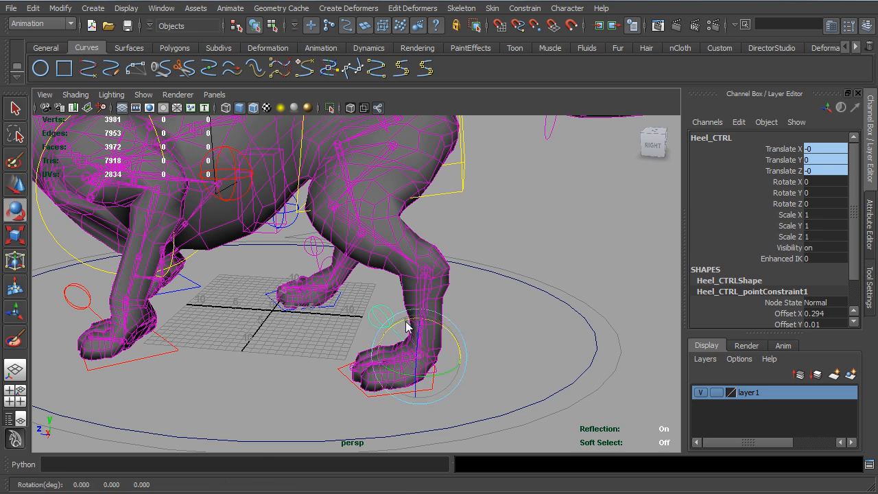
left_click_drag(405, 328, 440, 346)
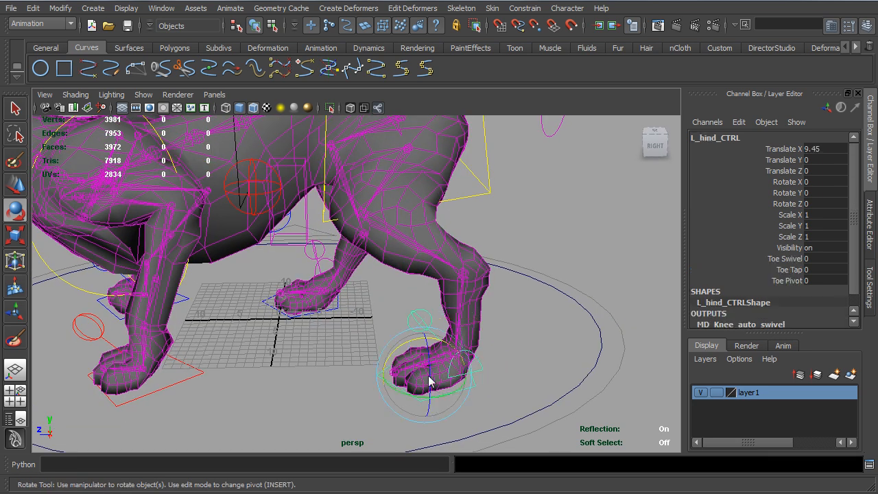
mouse_move(418, 342)
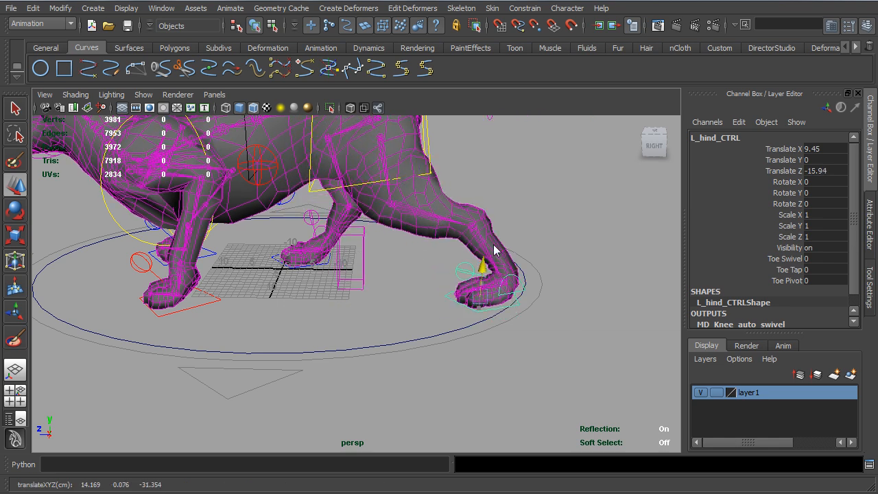
Step: Raise and curl both hind paws back, tilting R_hind_CTRL about X
left_click_drag(466, 274, 467, 199)
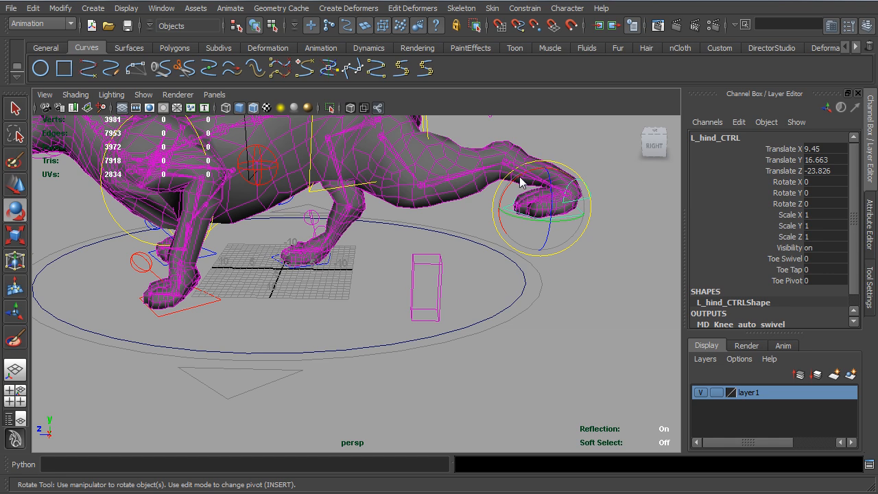
left_click_drag(522, 180, 501, 240)
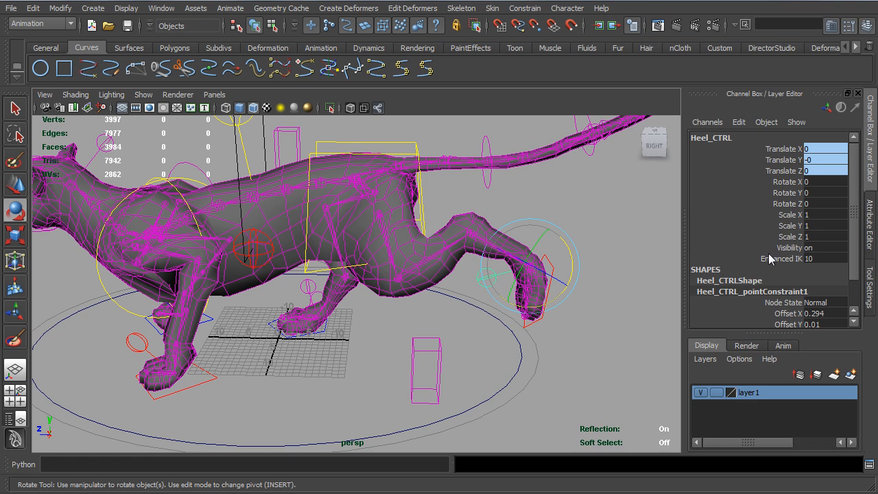
left_click(783, 258)
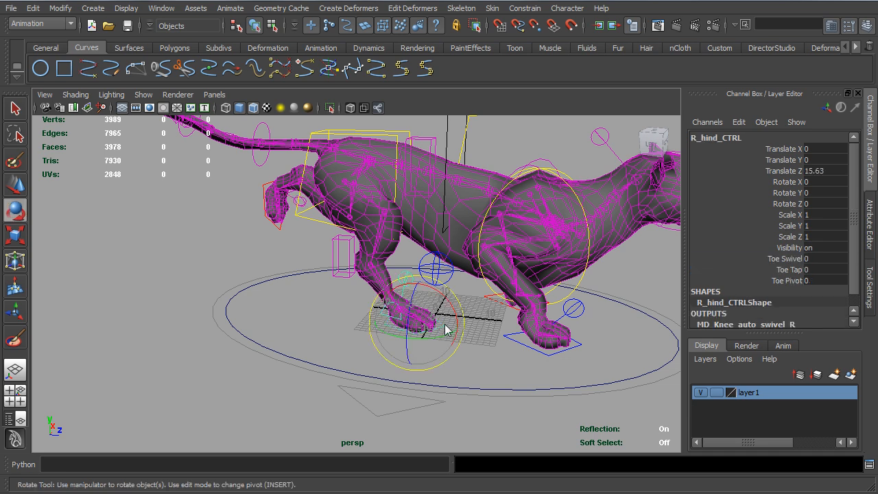
left_click_drag(446, 329, 285, 304)
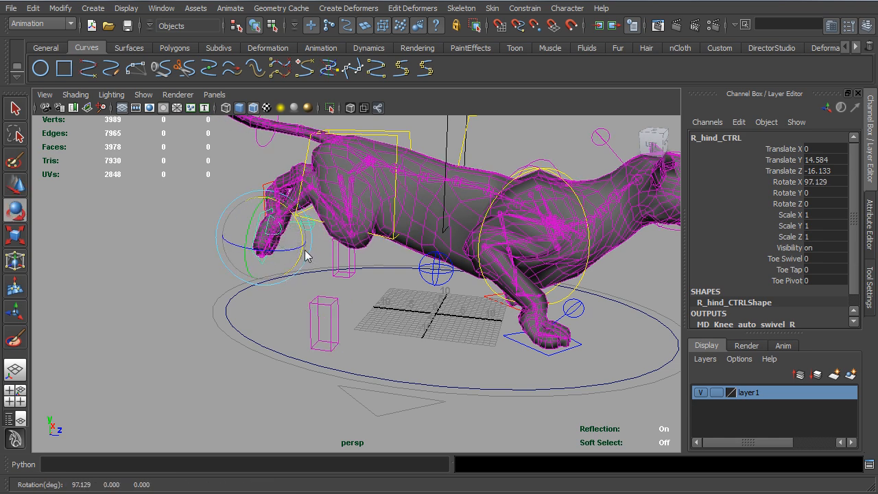
left_click_drag(305, 254, 251, 247)
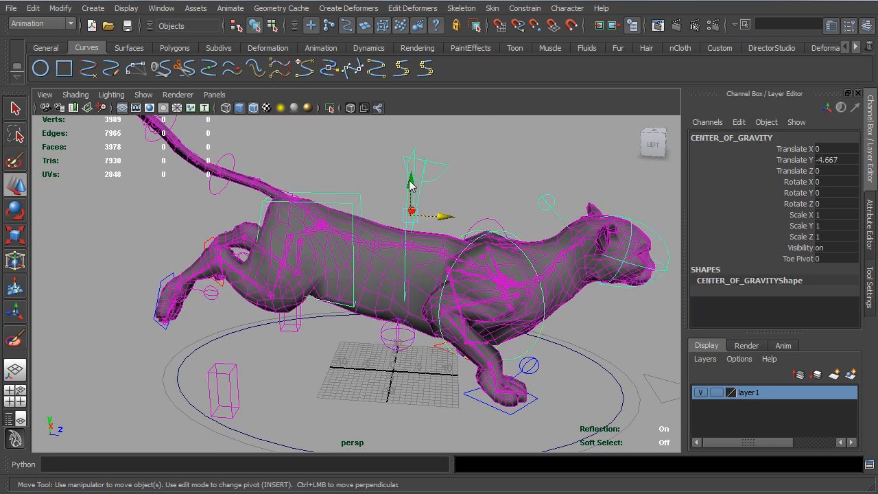
Step: Raise the cat's body and reach the right front paw forward and up
left_click_drag(411, 193, 408, 138)
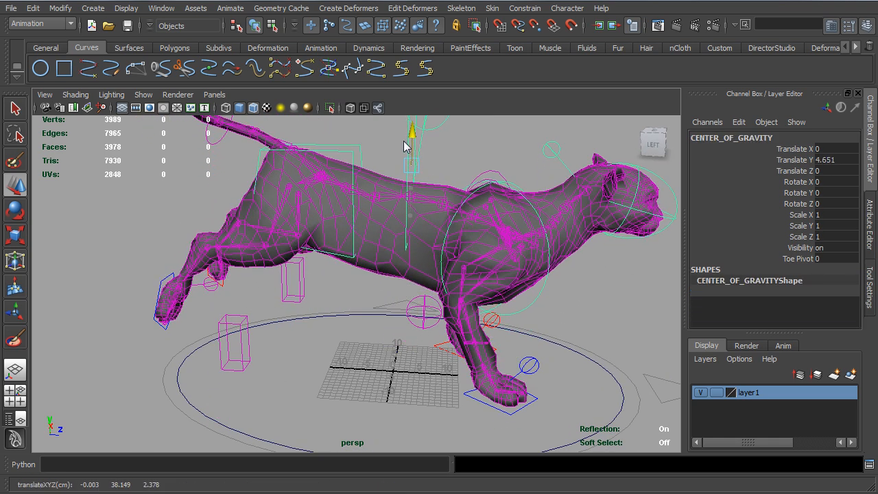
left_click_drag(405, 144, 302, 323)
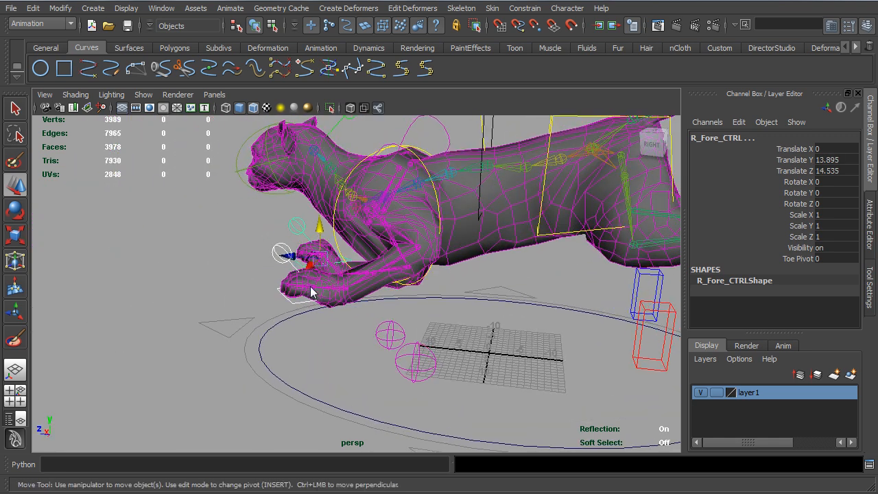
left_click_drag(309, 264, 247, 250)
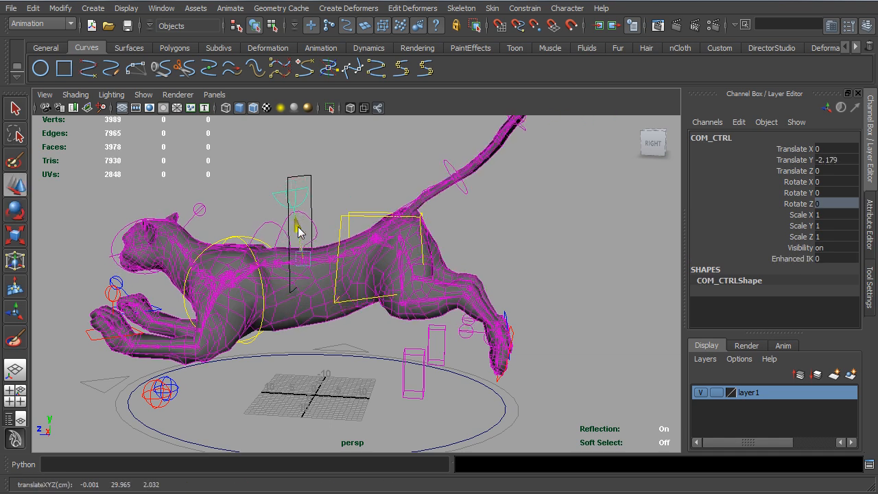
Step: Stretch and angle the left hind paw, move the hind knee targets, raise CENTER_OF_GRAVITY
left_click_drag(298, 233, 435, 346)
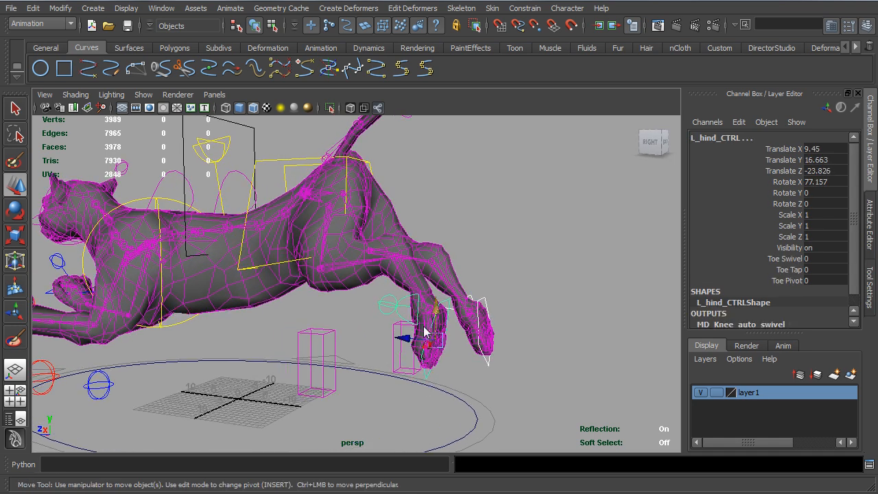
left_click_drag(426, 337, 405, 304)
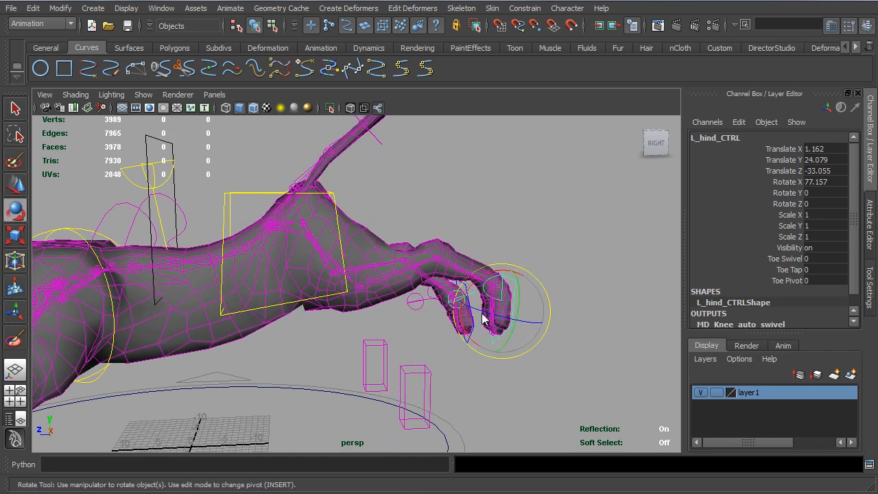
left_click_drag(483, 319, 436, 315)
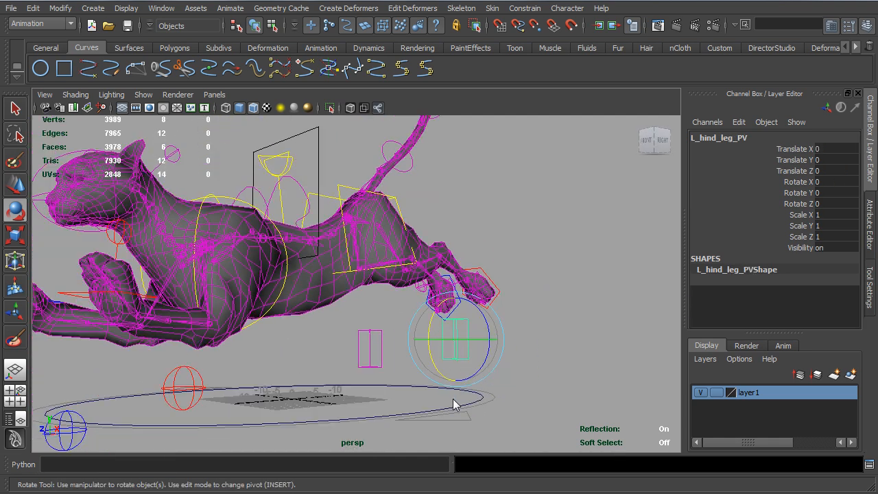
left_click_drag(456, 401, 467, 350)
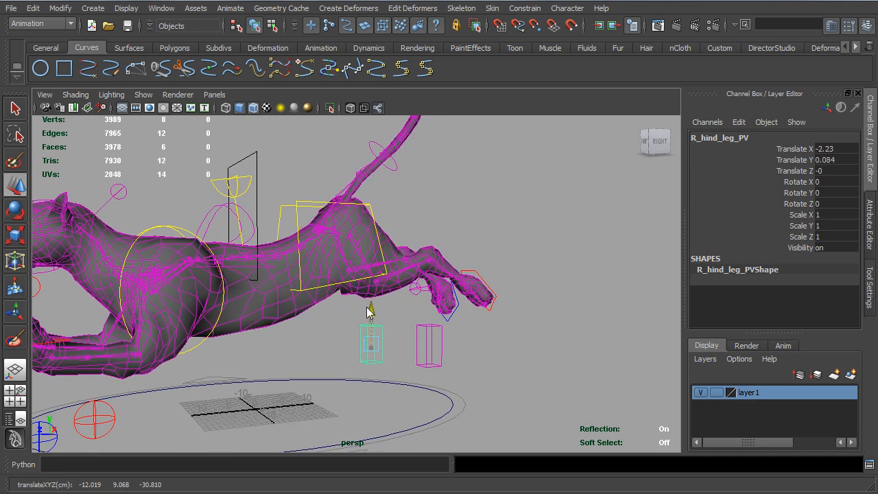
left_click_drag(371, 308, 299, 343)
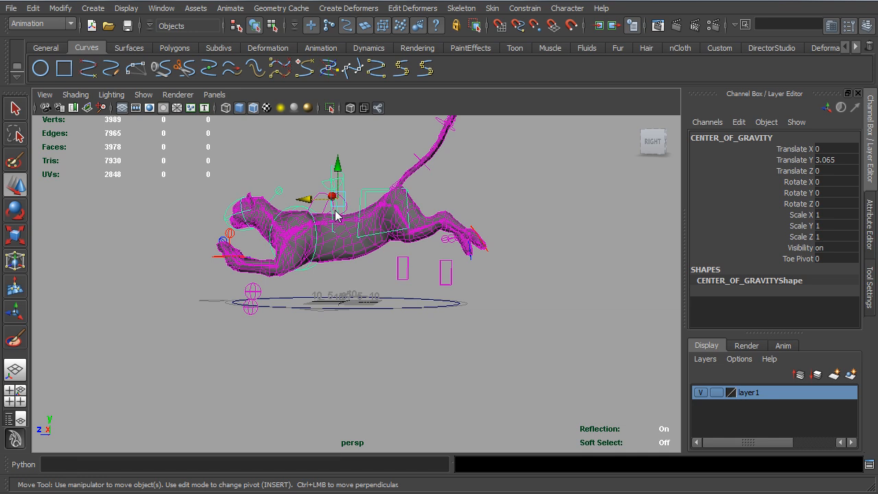
Step: Rotate World_CTRL_GRP freely on all axes to tilt the whole cat rig
key("e")
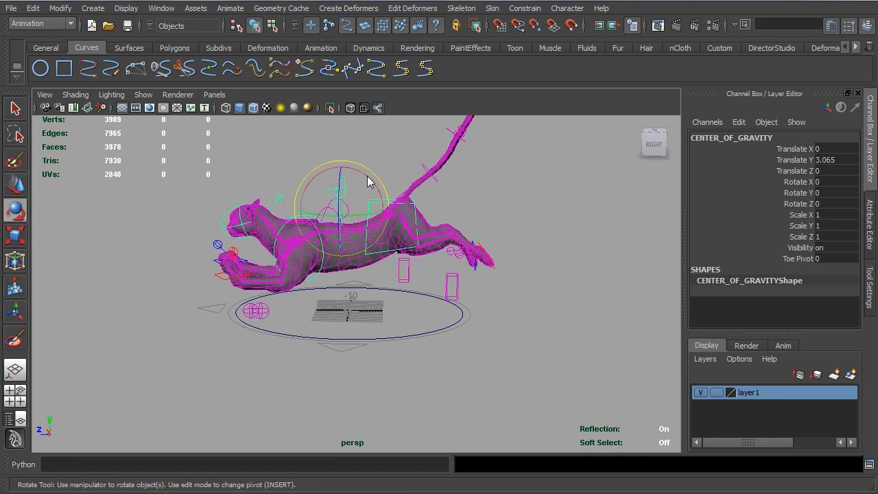
left_click_drag(350, 172, 374, 191)
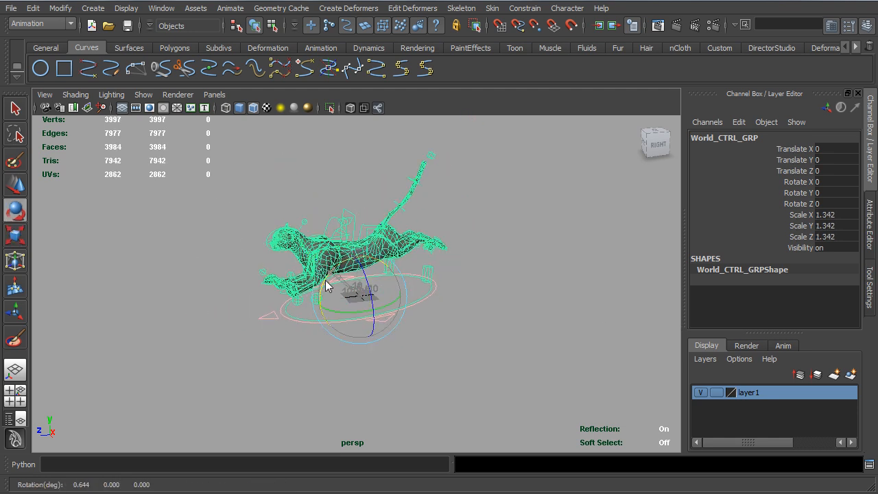
left_click_drag(350, 275, 343, 289)
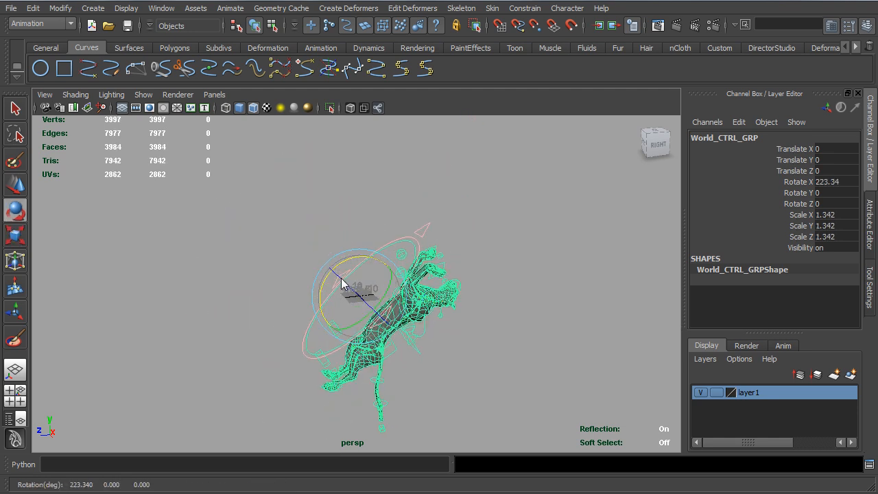
left_click_drag(357, 281, 374, 315)
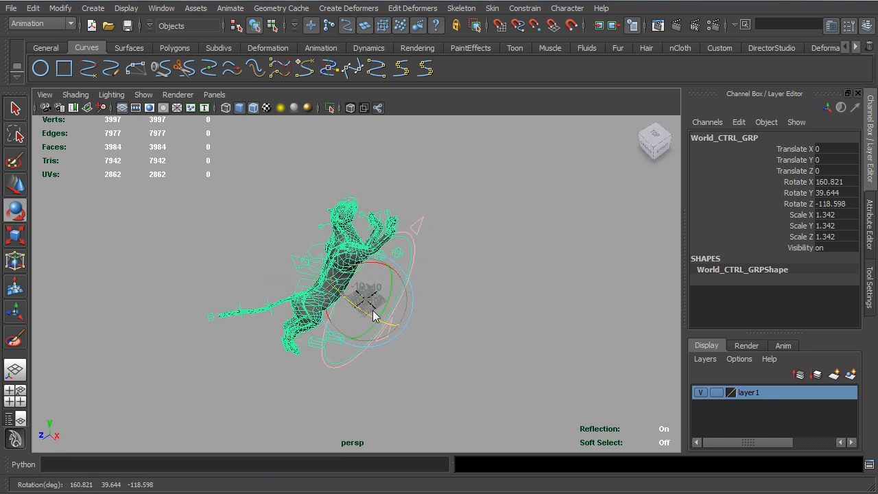
left_click_drag(374, 316, 360, 285)
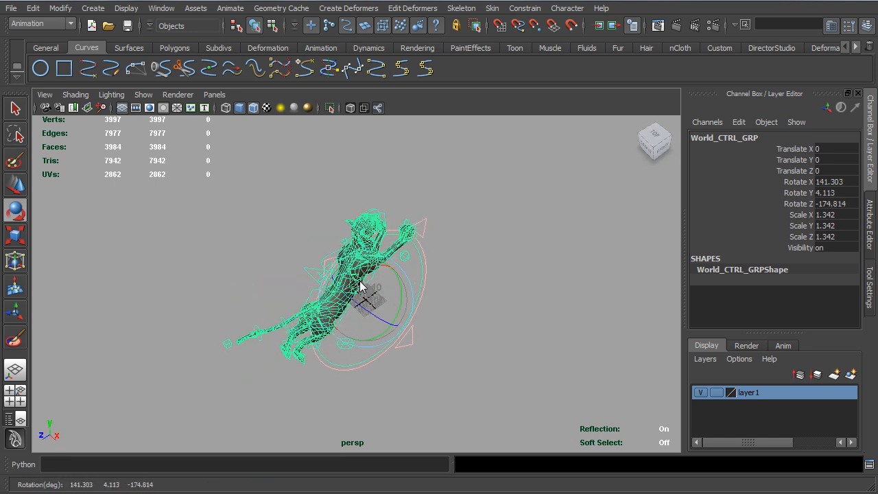
left_click_drag(361, 284, 385, 271)
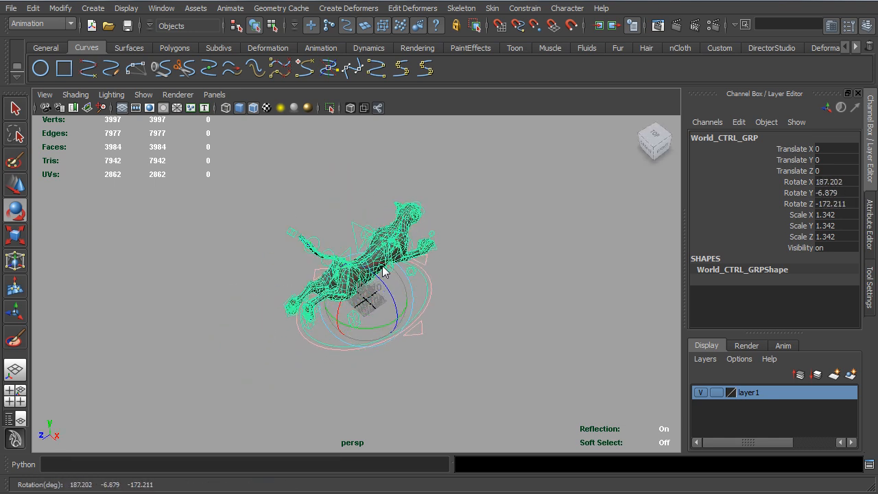
left_click_drag(384, 271, 404, 287)
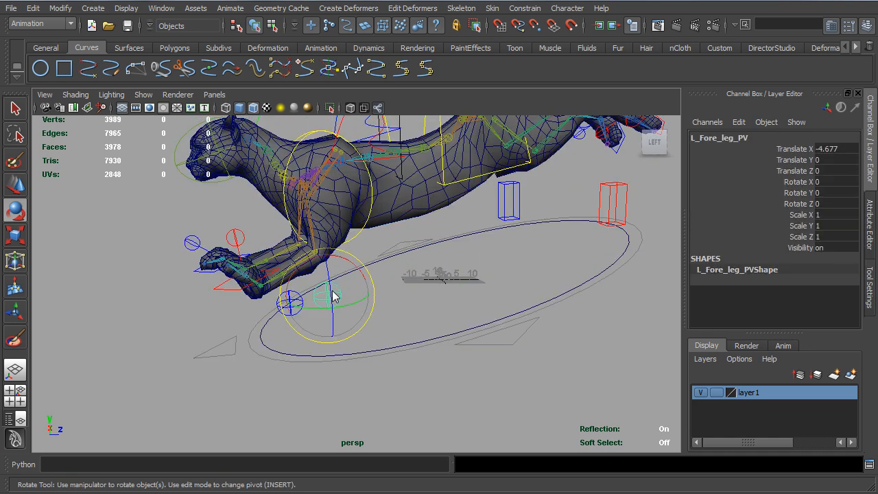
Step: Move L_Fore_leg_PV and tilt Hip_CTRL about X
left_click_drag(333, 295, 367, 289)
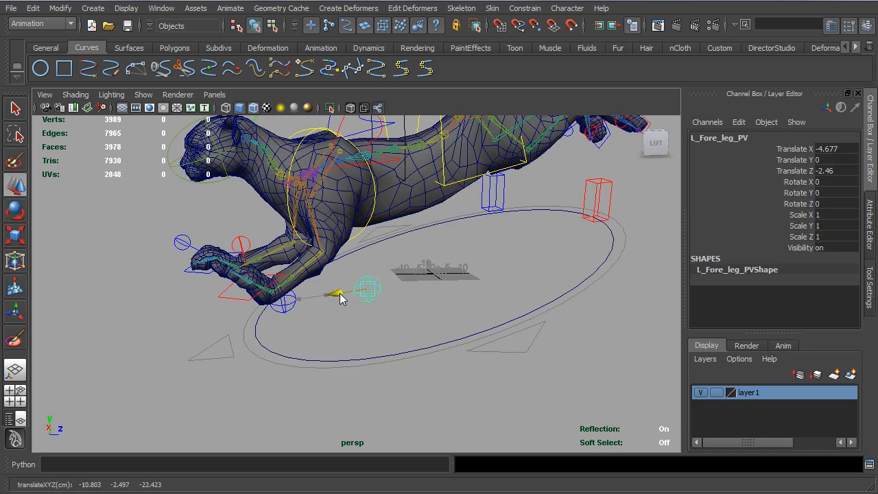
left_click_drag(343, 292, 385, 240)
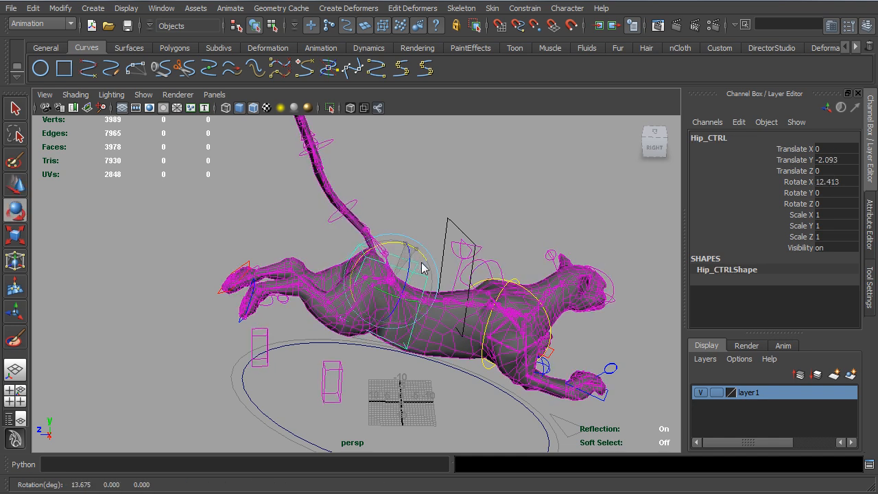
left_click_drag(422, 264, 416, 267)
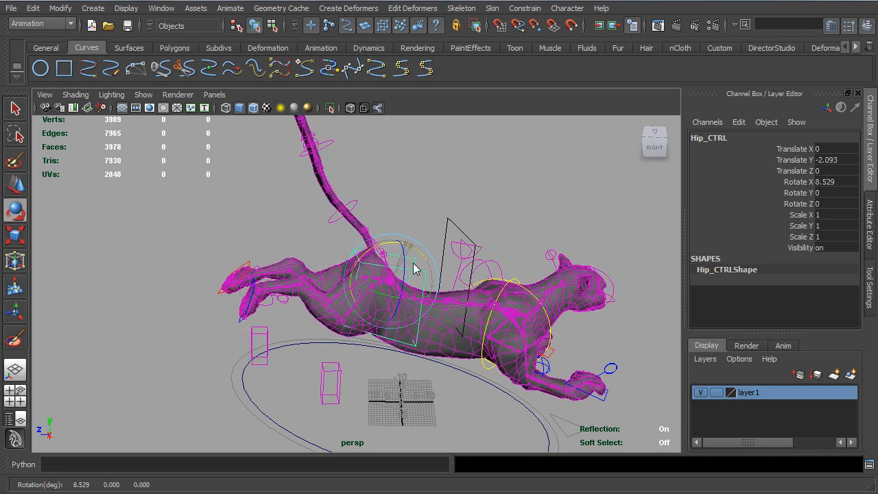
Step: Lower COM_CTRL and shift the body sideways to -2.381
left_click_drag(414, 268, 404, 305)
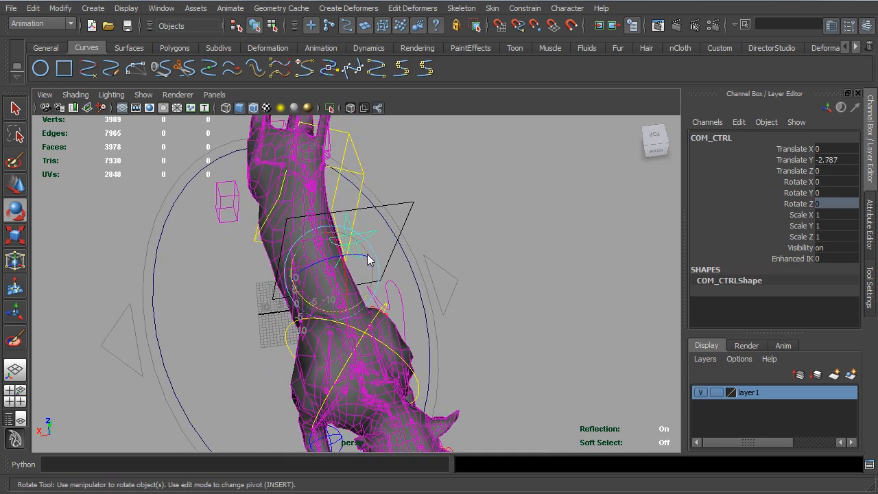
left_click_drag(371, 261, 350, 285)
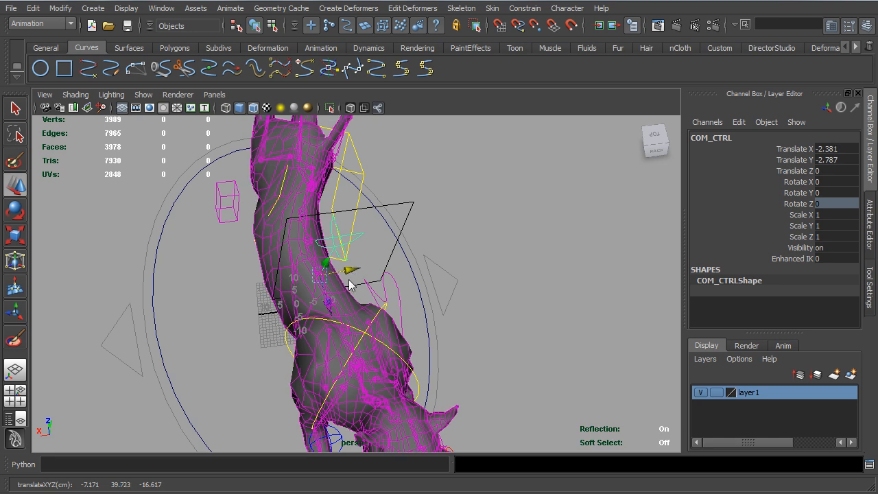
left_click_drag(343, 275, 288, 258)
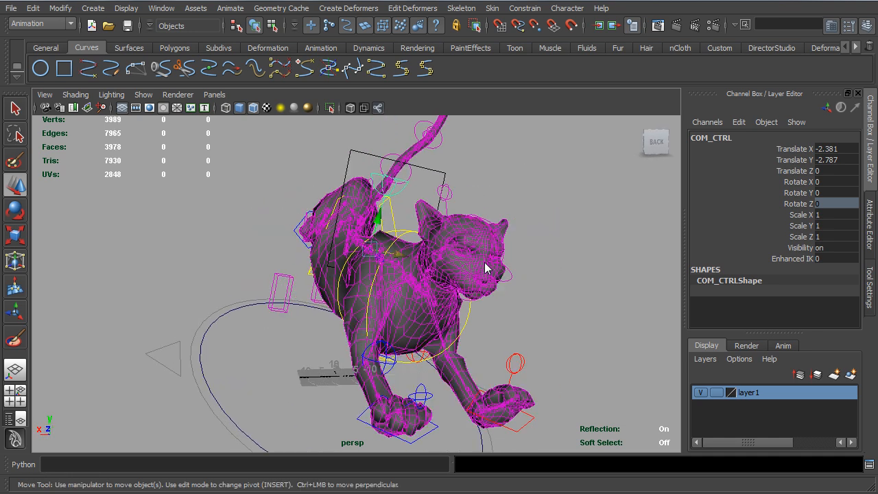
mouse_move(489, 266)
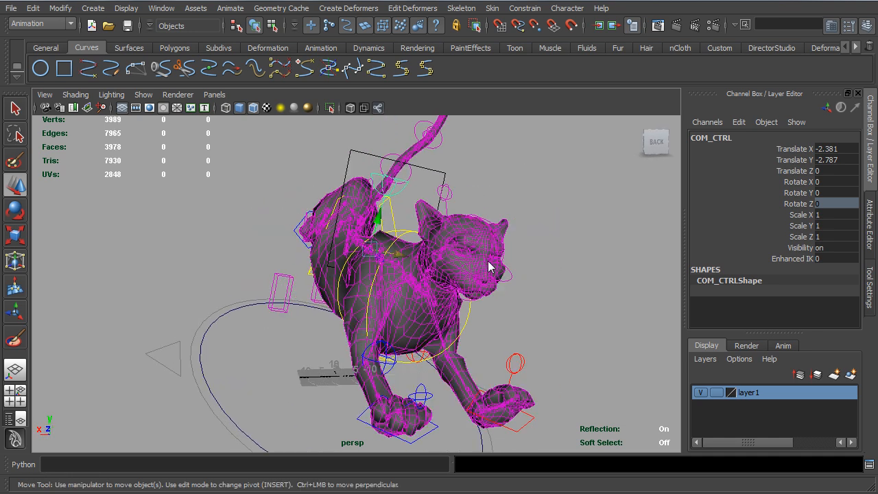
mouse_move(491, 259)
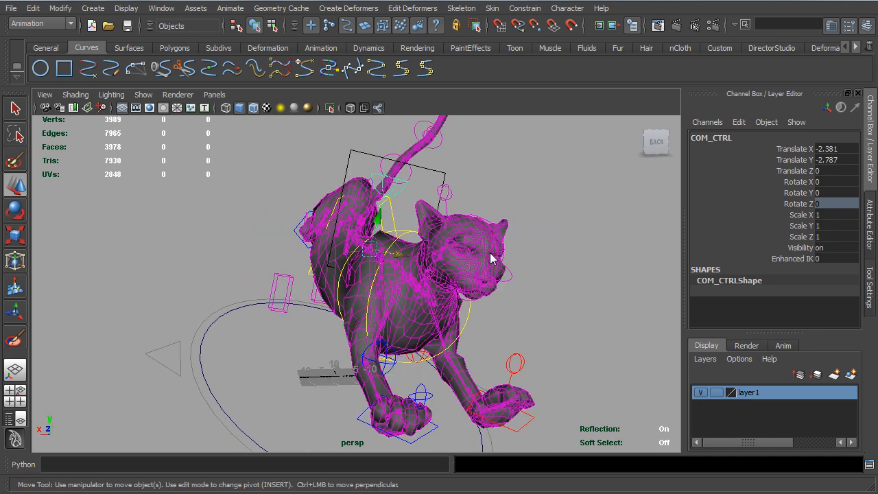
left_click(447, 199)
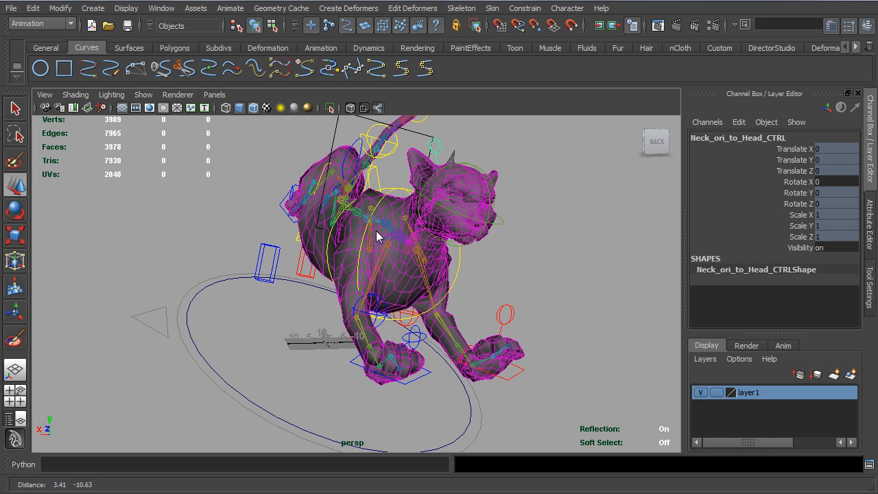
left_click_drag(377, 237, 312, 264)
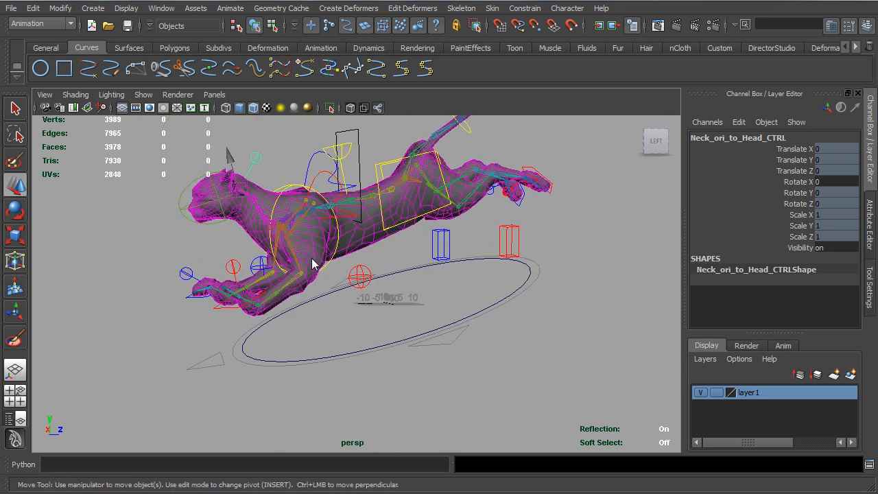